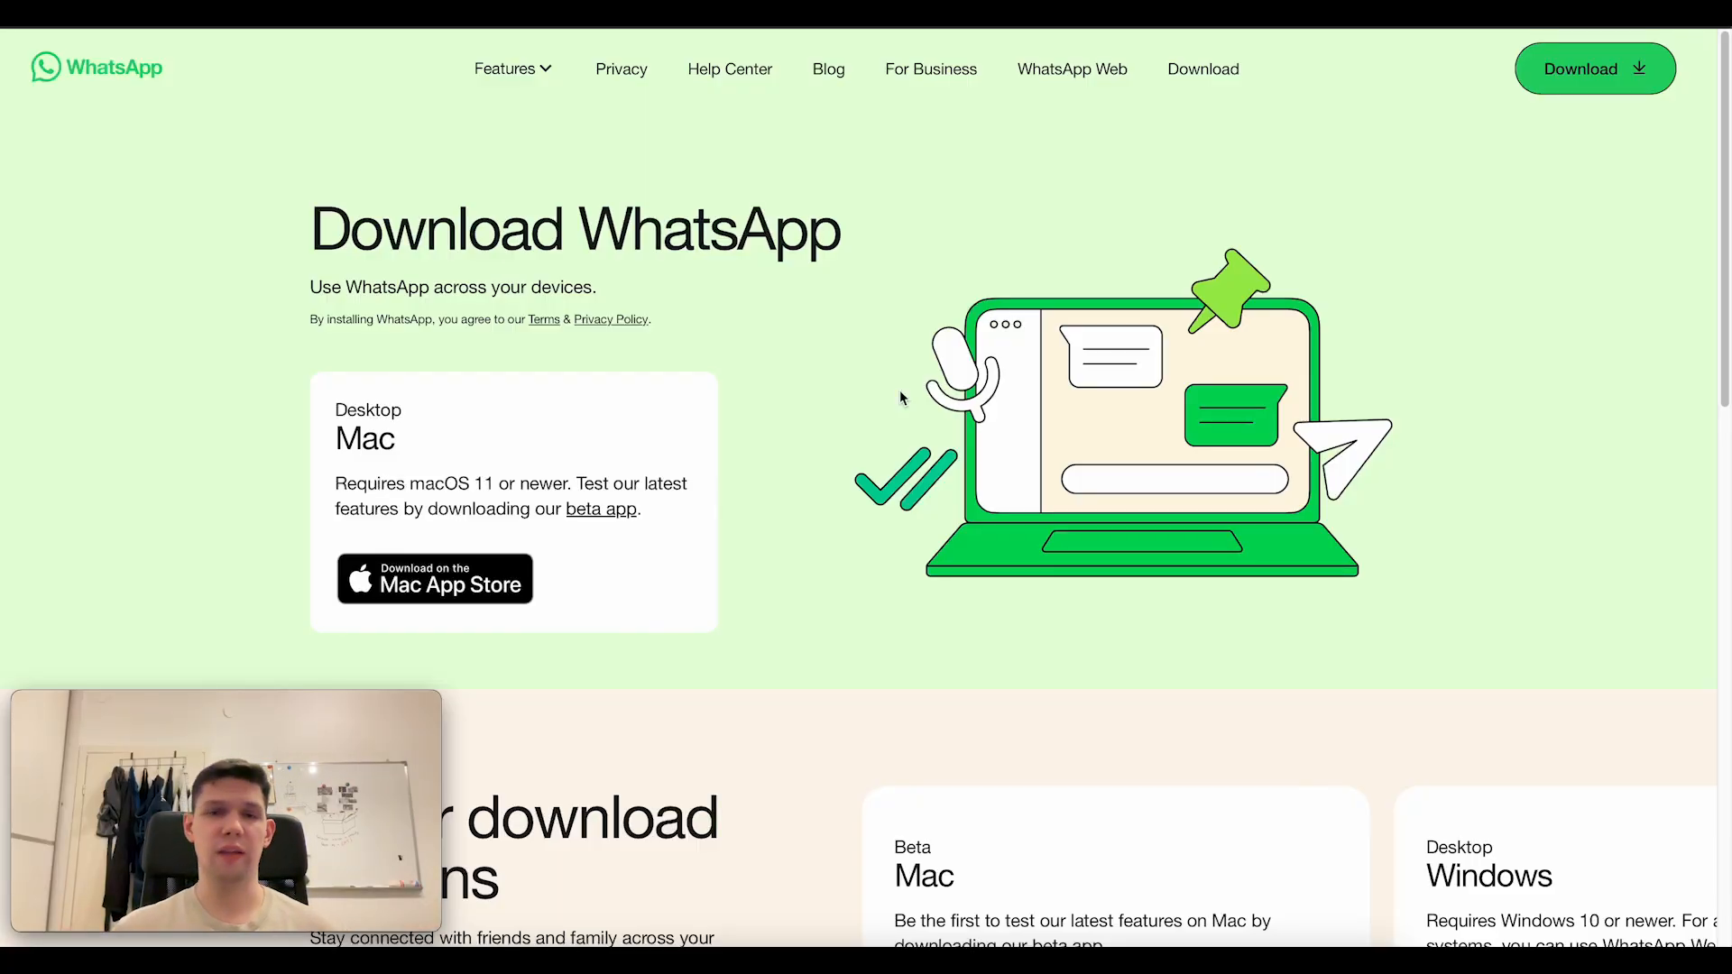
- Scroll the WhatsApp download page down to the Mac and Windows download options
{"action": "scroll", "scroll_direction": "down", "scroll_amount": 3}
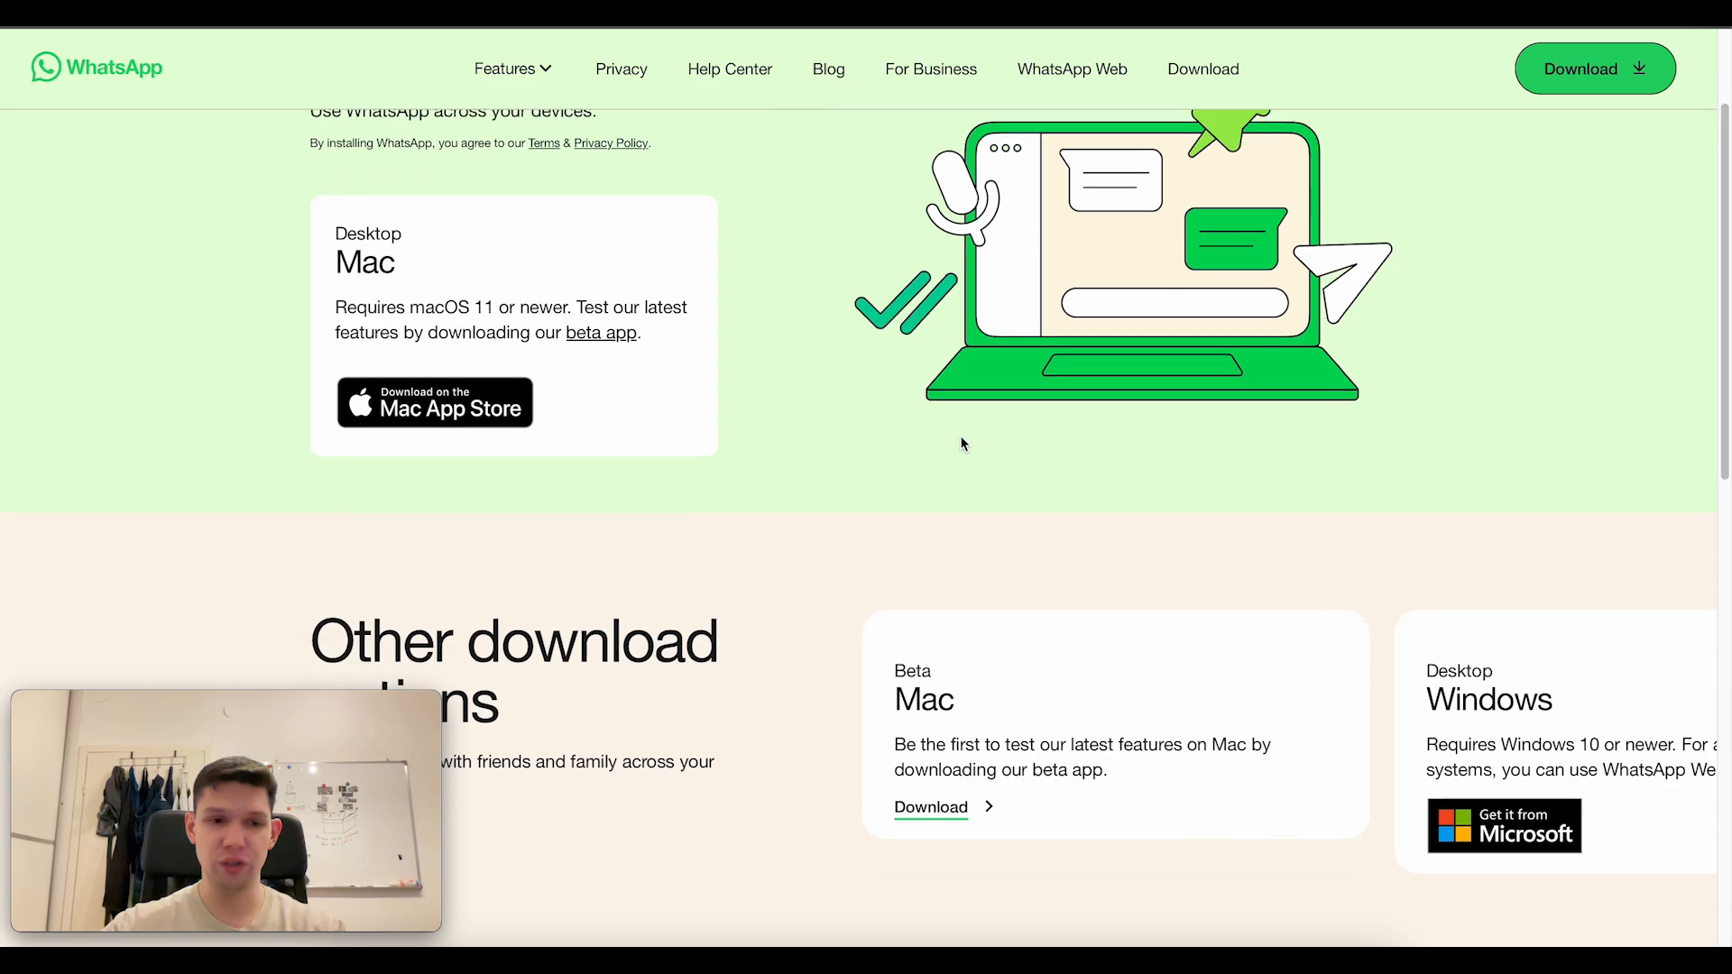
{"action": "scroll", "scroll_direction": "down", "scroll_amount": 3}
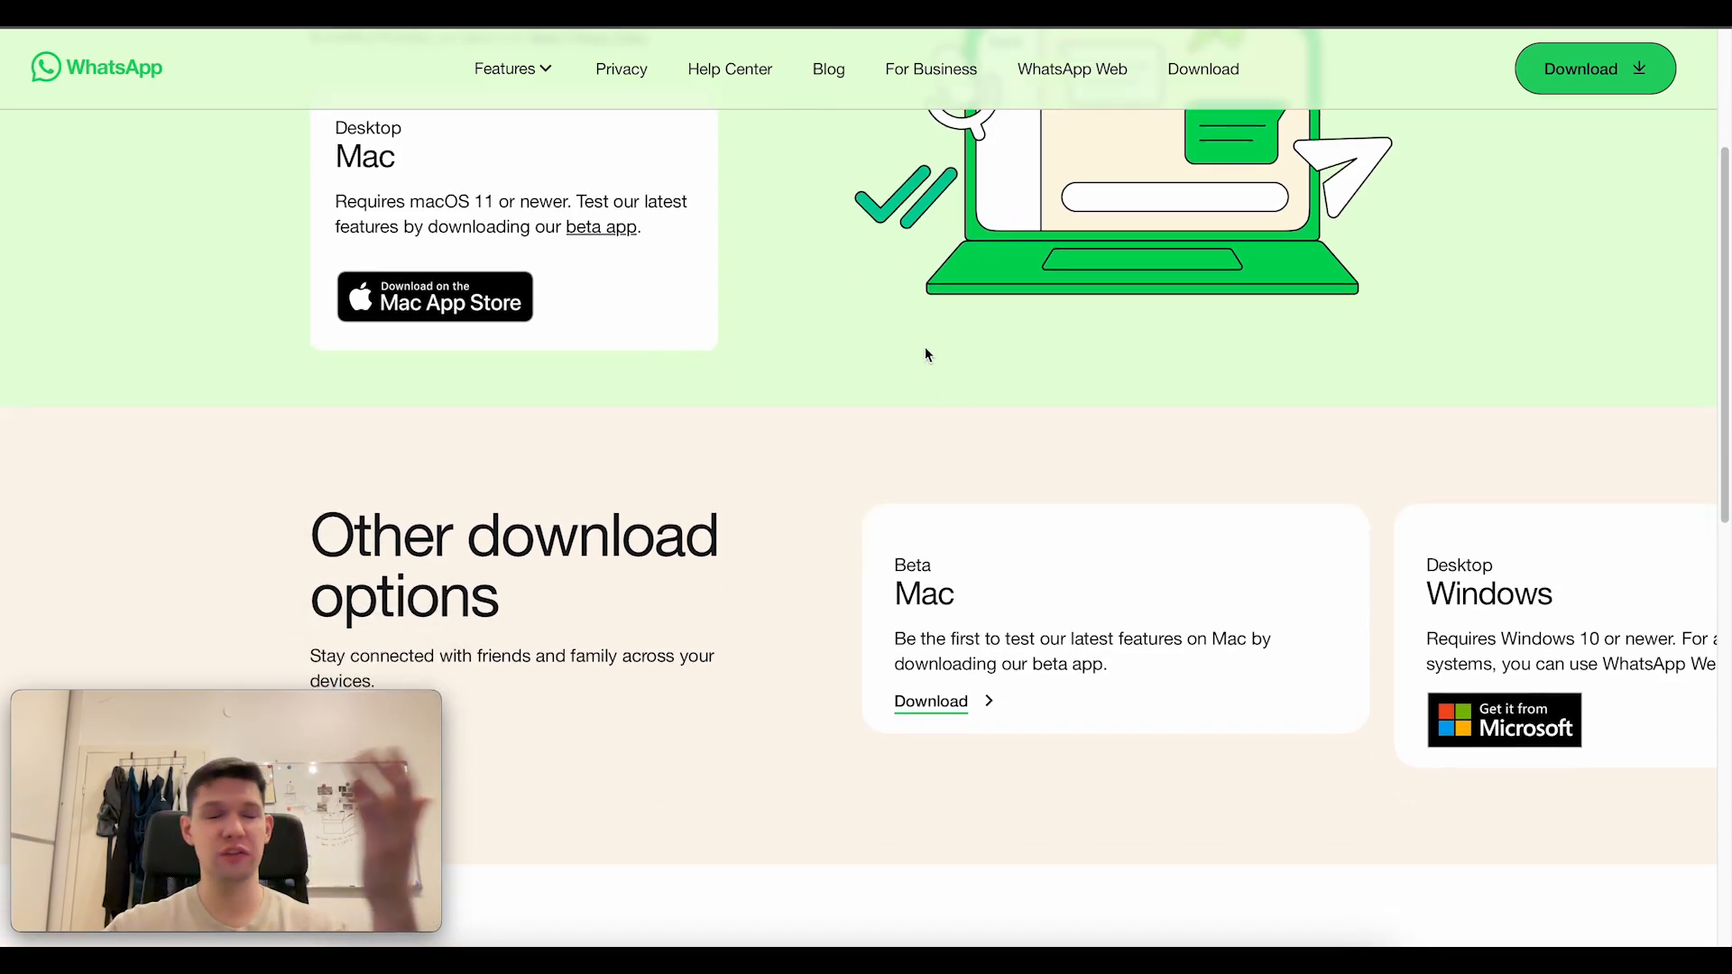
{"action": "mouse_move", "coordinate": [976, 416]}
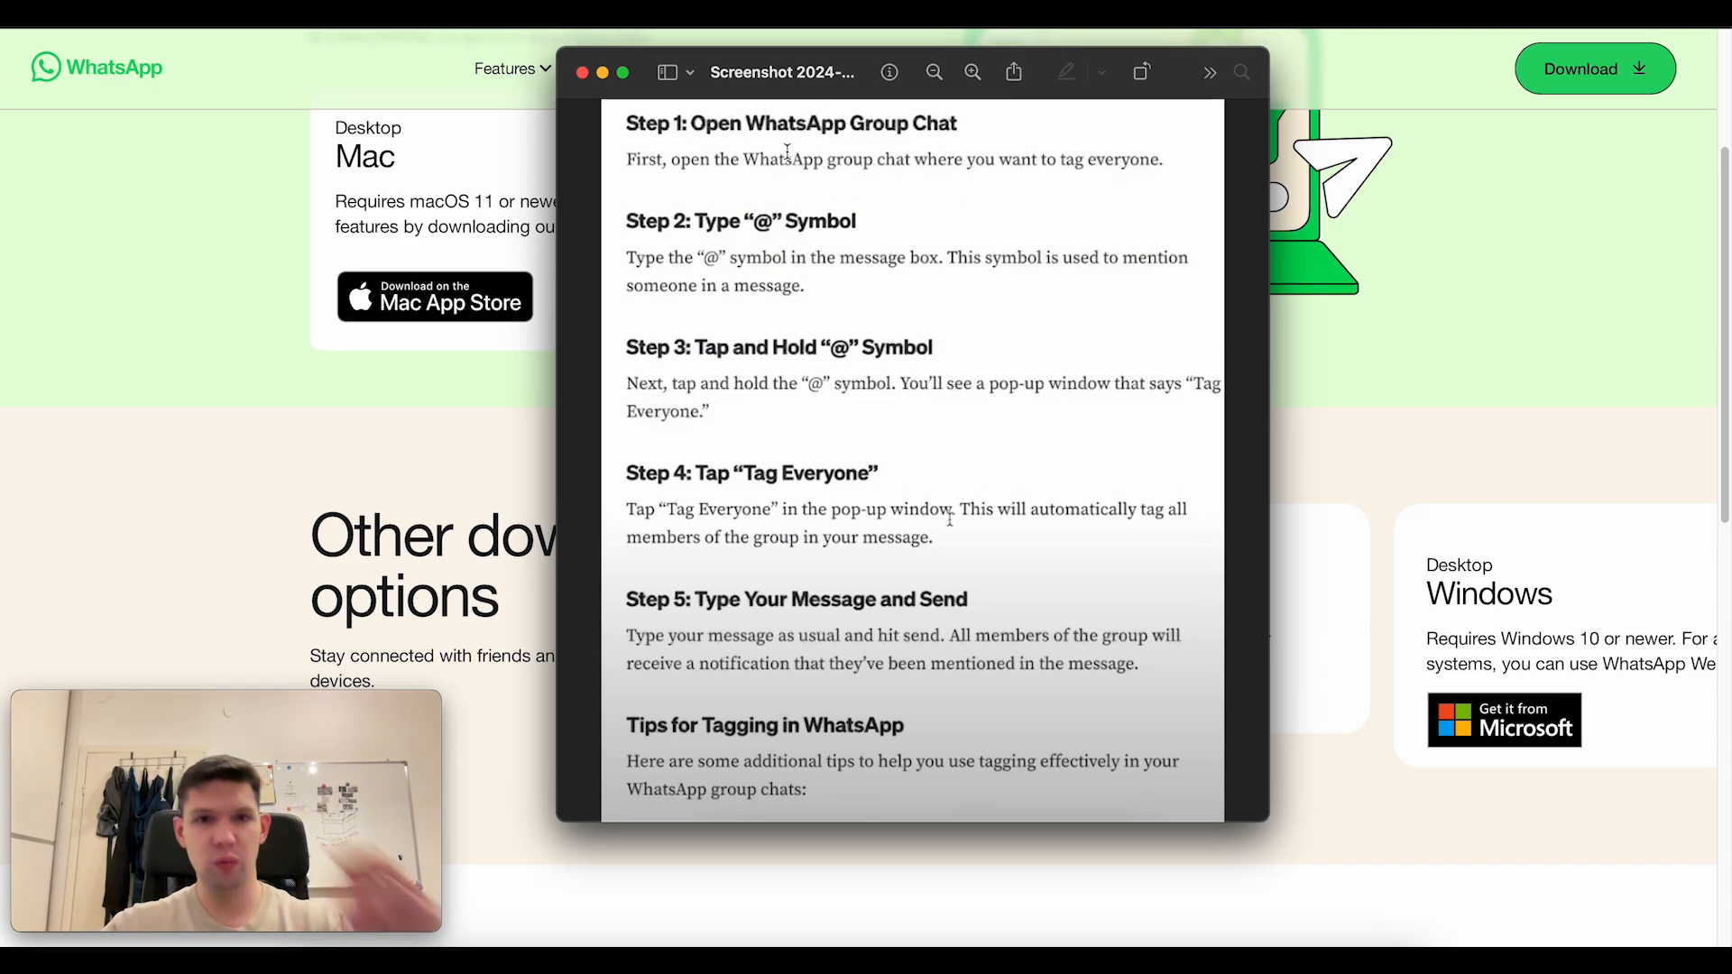
- Bring up the instructions screenshot and select the words 'will automatically tag all' in step 4
{"action": "double_click", "coordinate": [781, 161]}
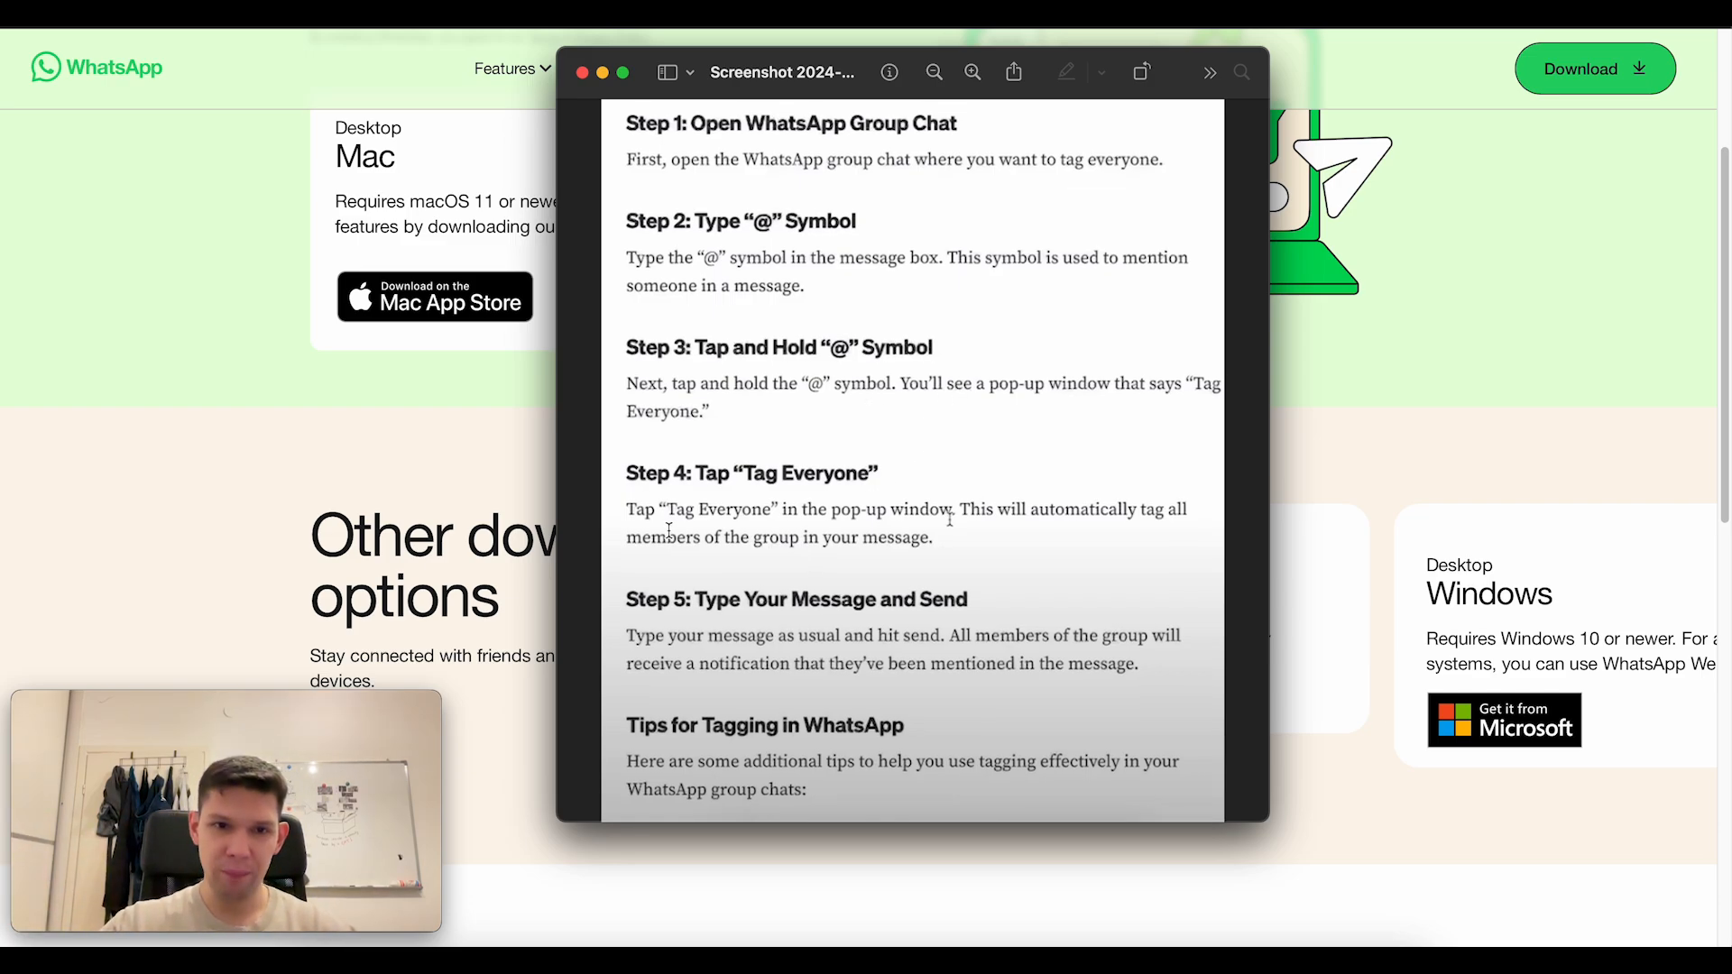
{"action": "double_click", "coordinate": [716, 508]}
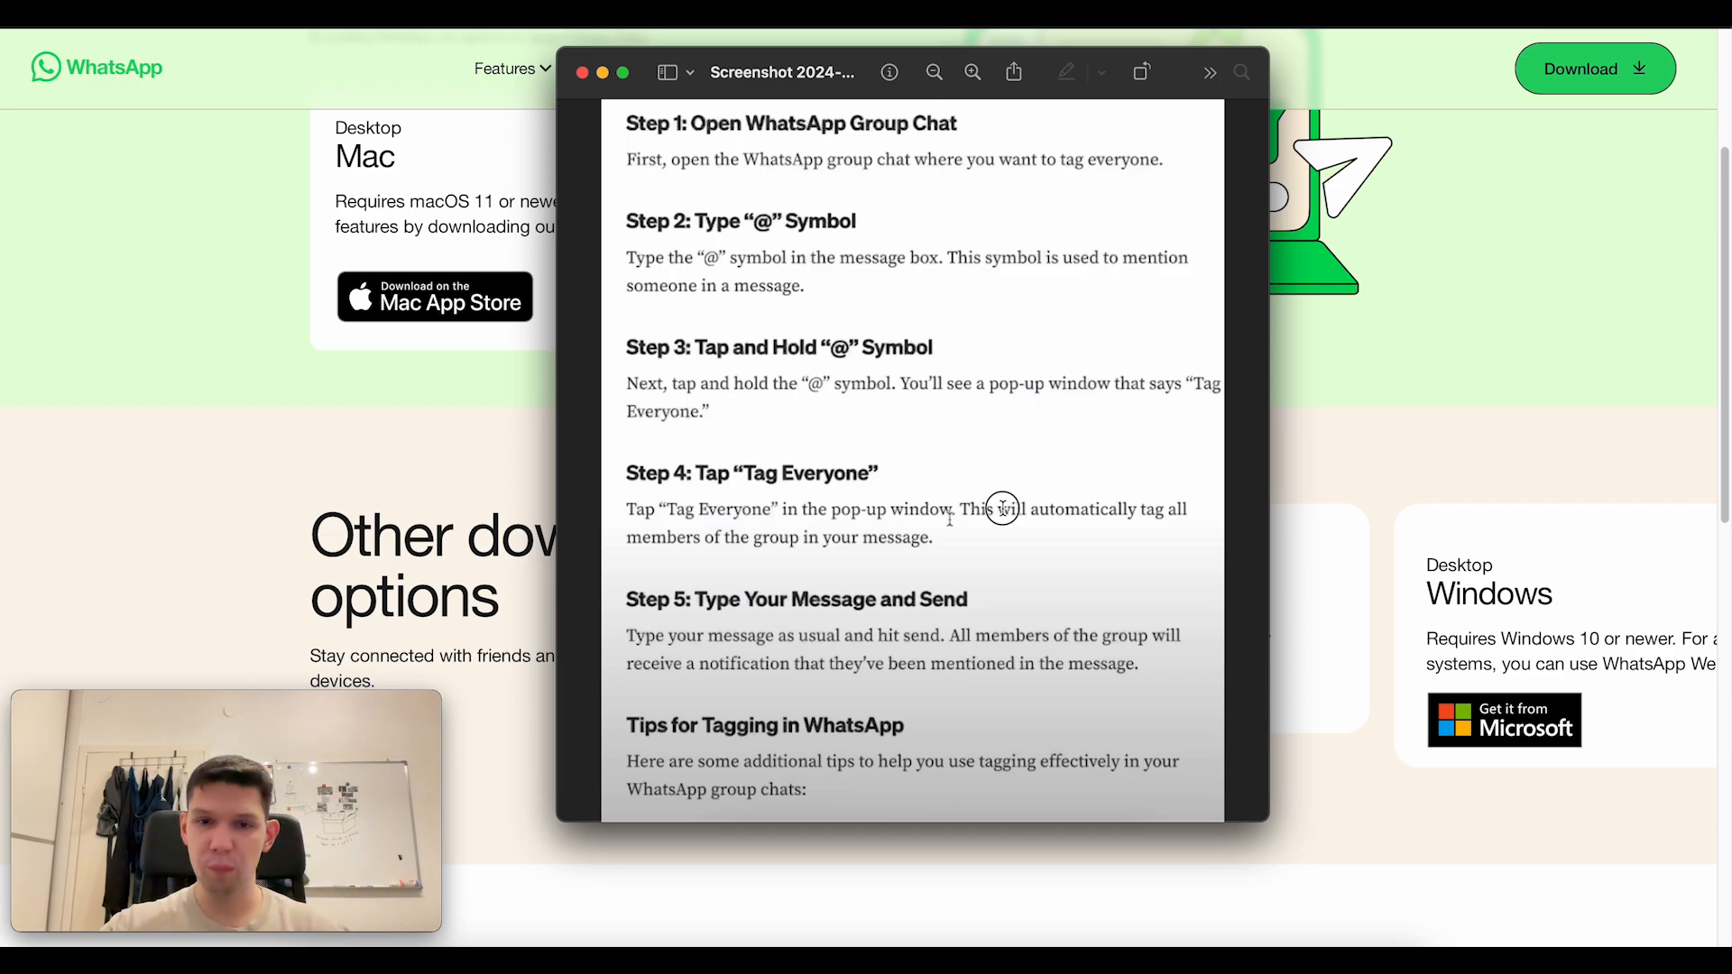
{"action": "left_click_drag", "start_coordinate": [999, 508], "coordinate": [1187, 509]}
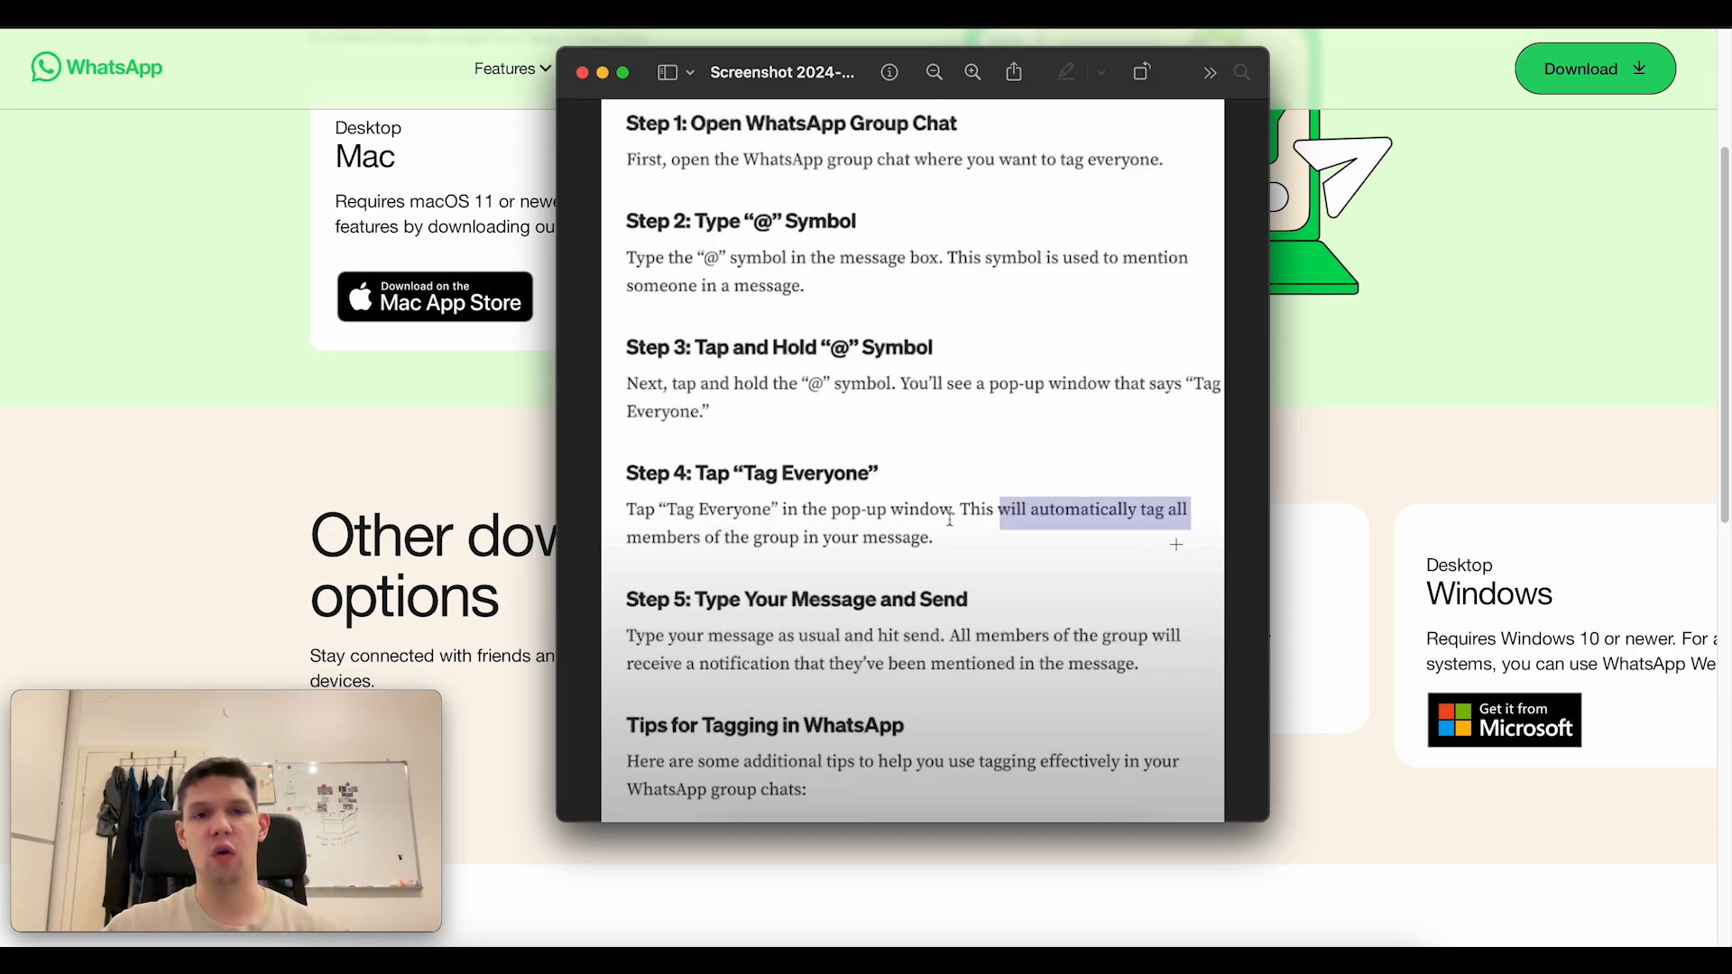